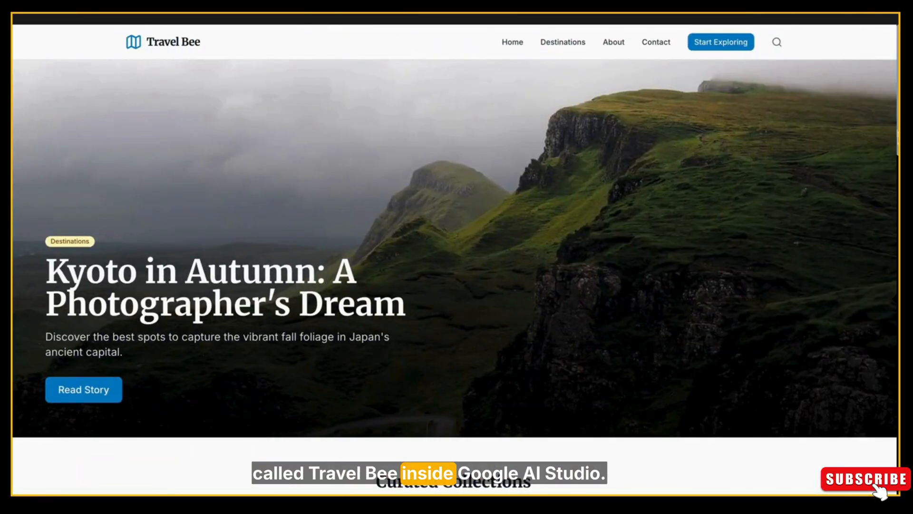
# Step: Browse the homepage and read the Iceland Ring Road itinerary article
pyautogui.scroll(-3)
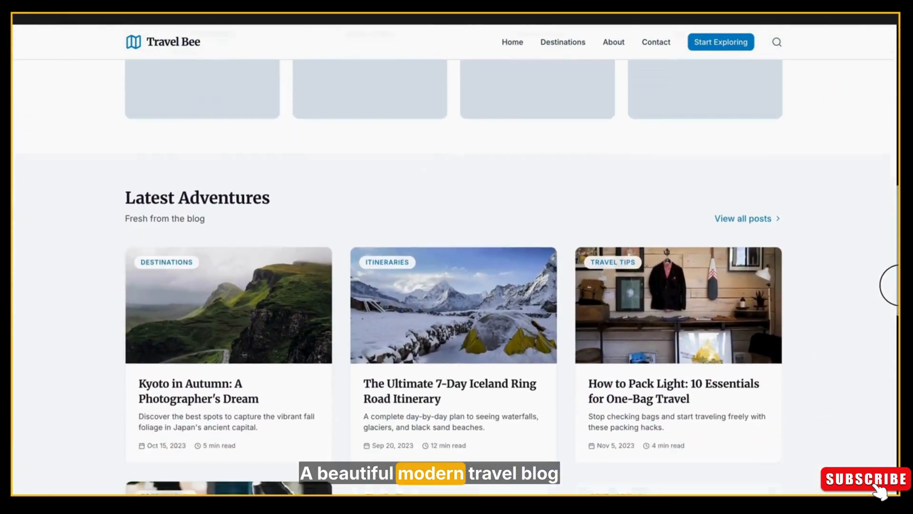
pyautogui.scroll(-3)
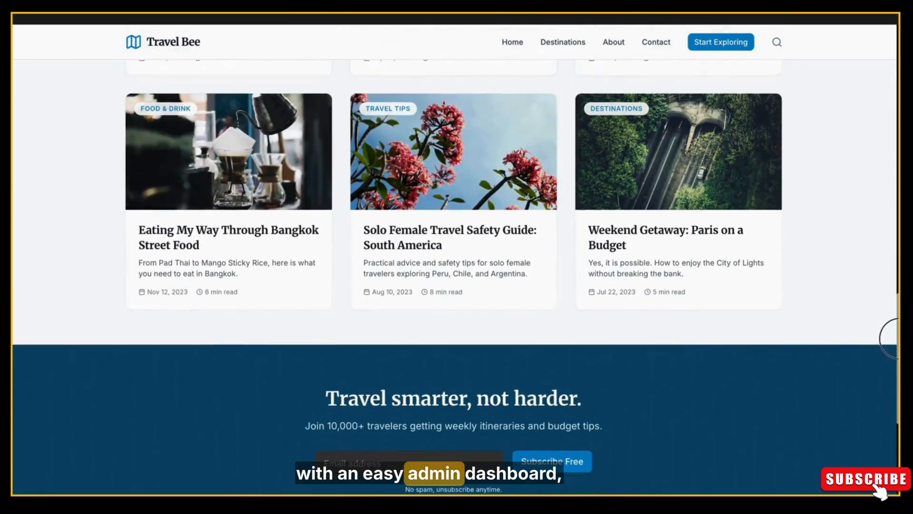
pyautogui.scroll(3)
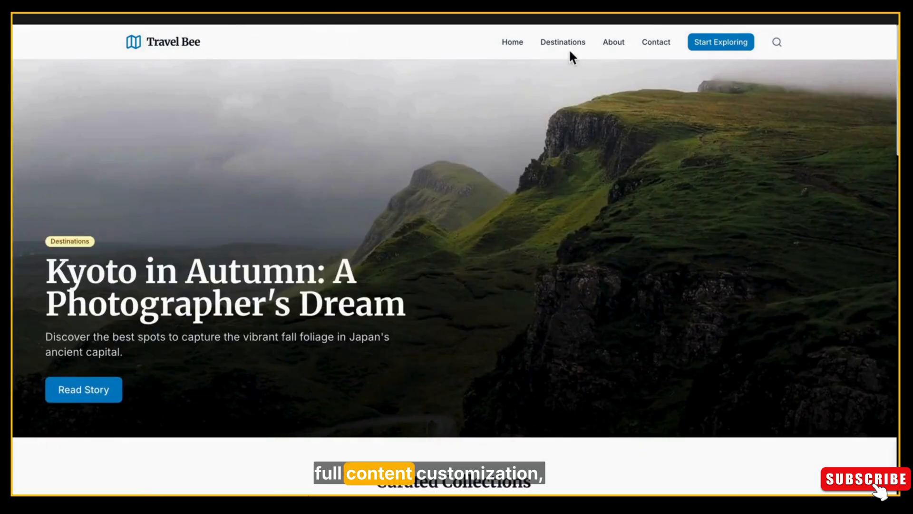
pyautogui.click(83, 389)
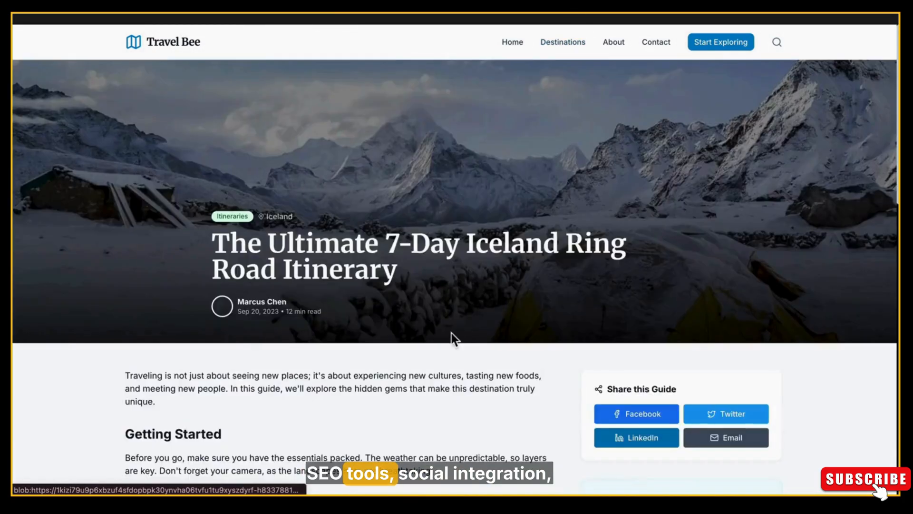
pyautogui.scroll(-3)
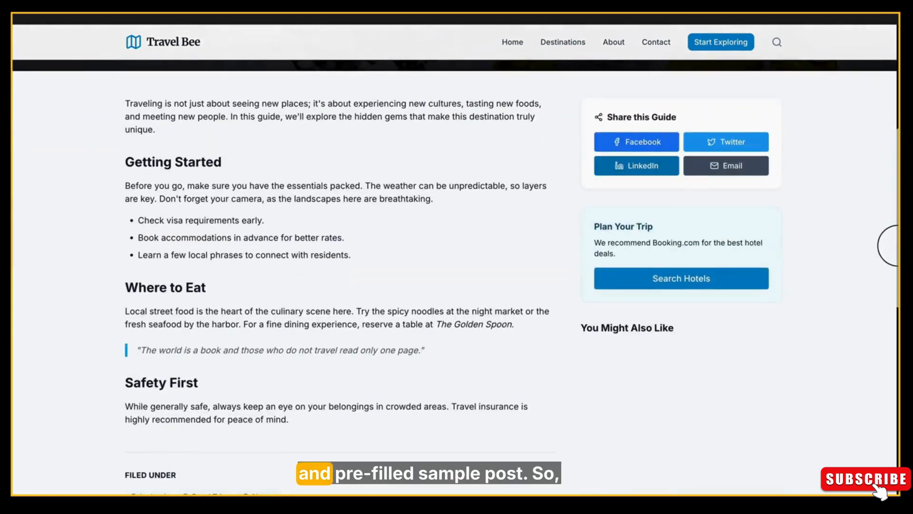
pyautogui.scroll(-3)
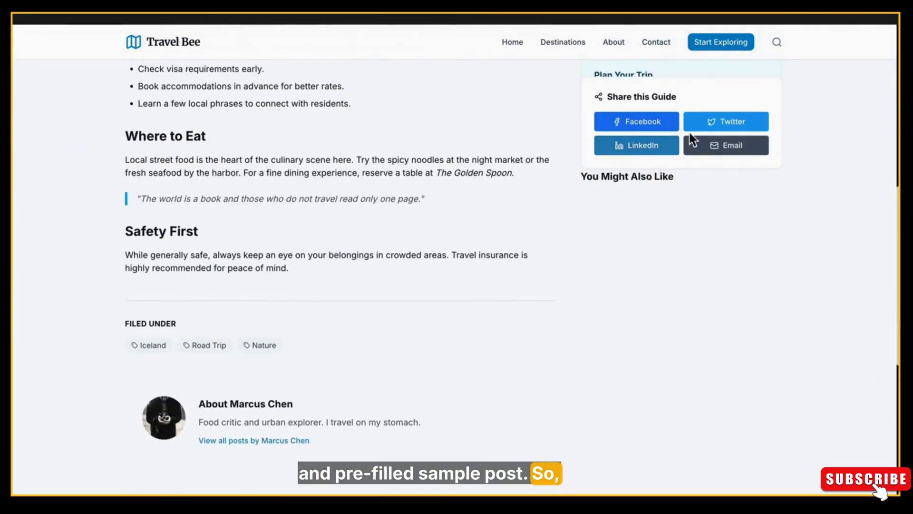
# Step: Visit the Contact Us and About Travel Bee pages, then return to the homepage
pyautogui.click(656, 41)
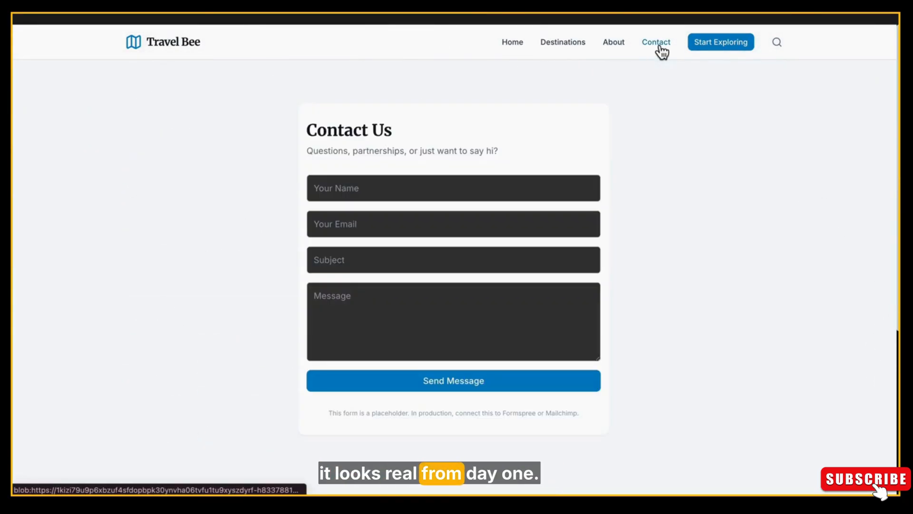
pyautogui.click(613, 42)
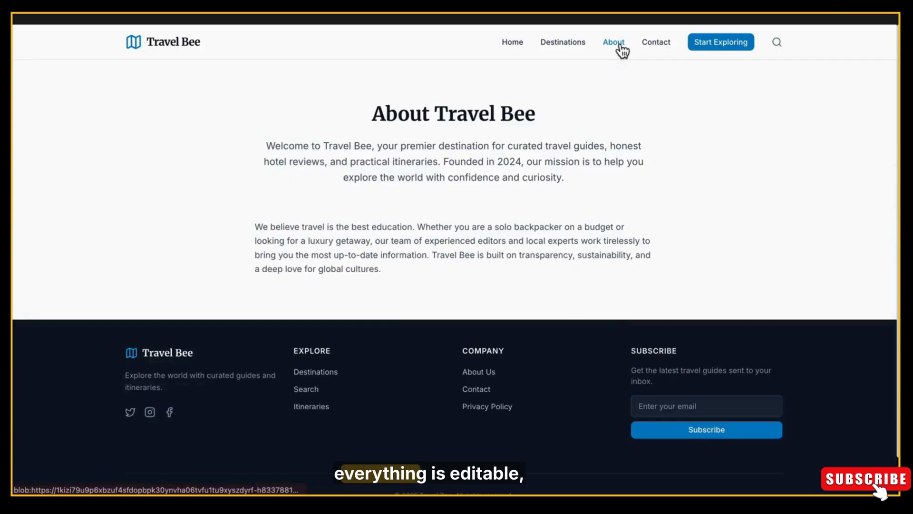
pyautogui.click(511, 42)
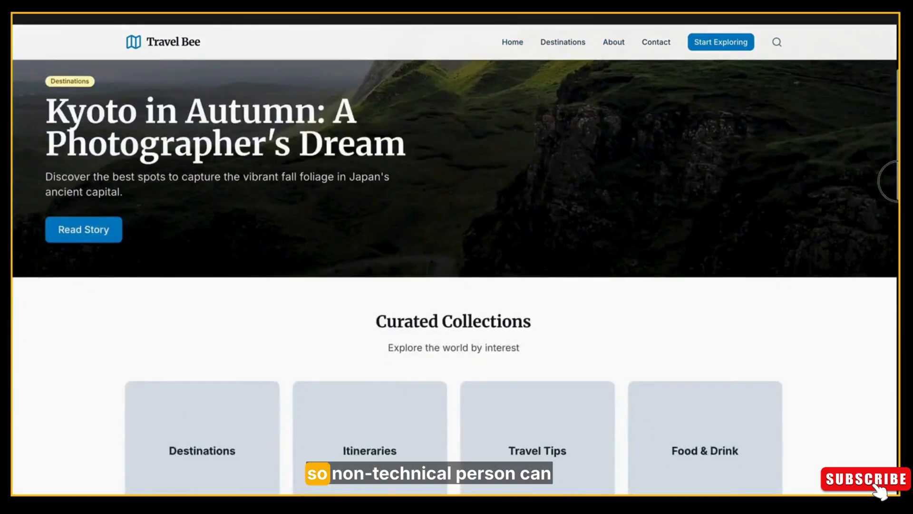
# Step: Scroll the homepage posts, review the app's source code, and return to the preview
pyautogui.scroll(-3)
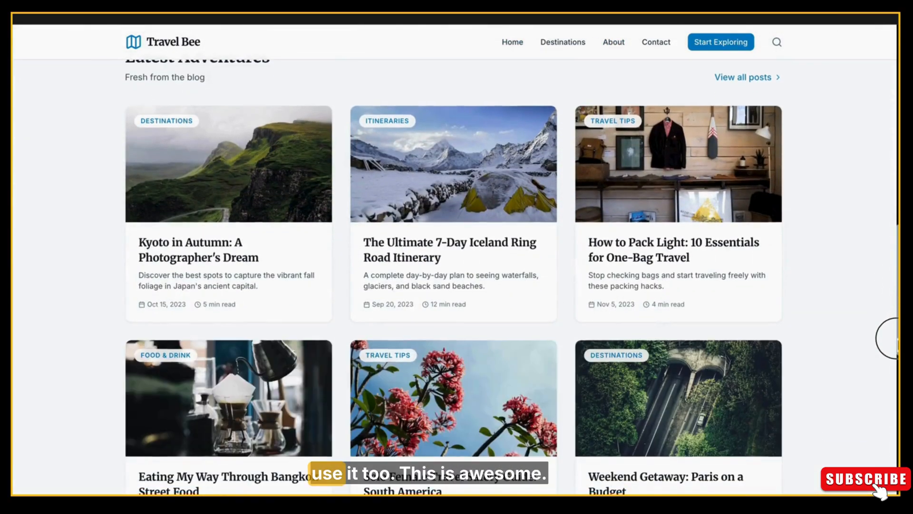
pyautogui.scroll(-3)
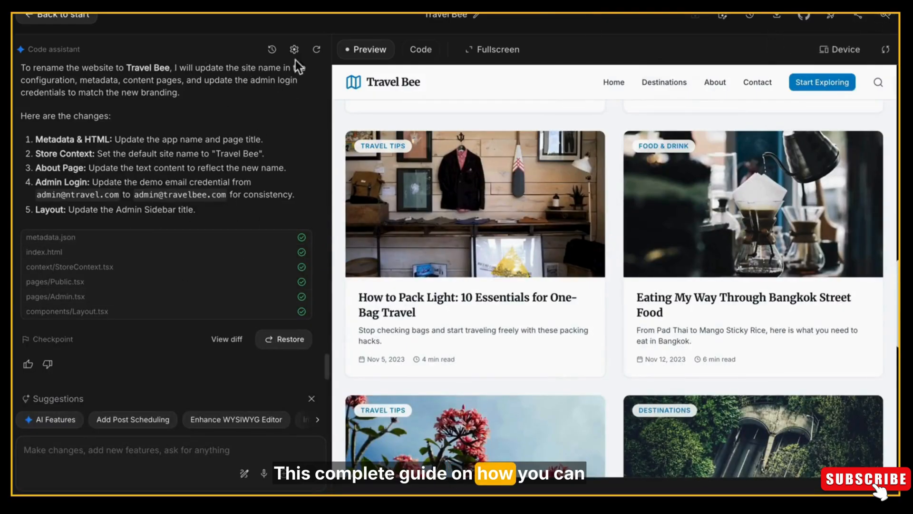
pyautogui.click(420, 49)
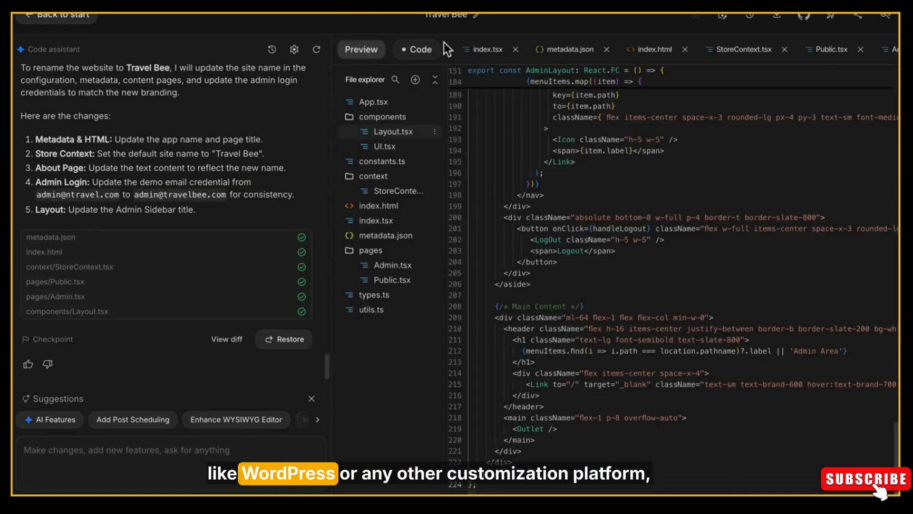
pyautogui.click(361, 49)
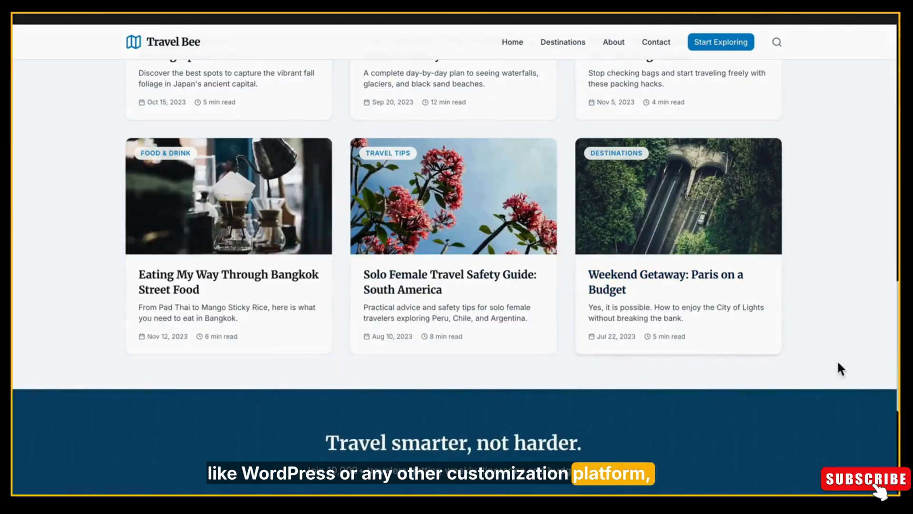
pyautogui.scroll(3)
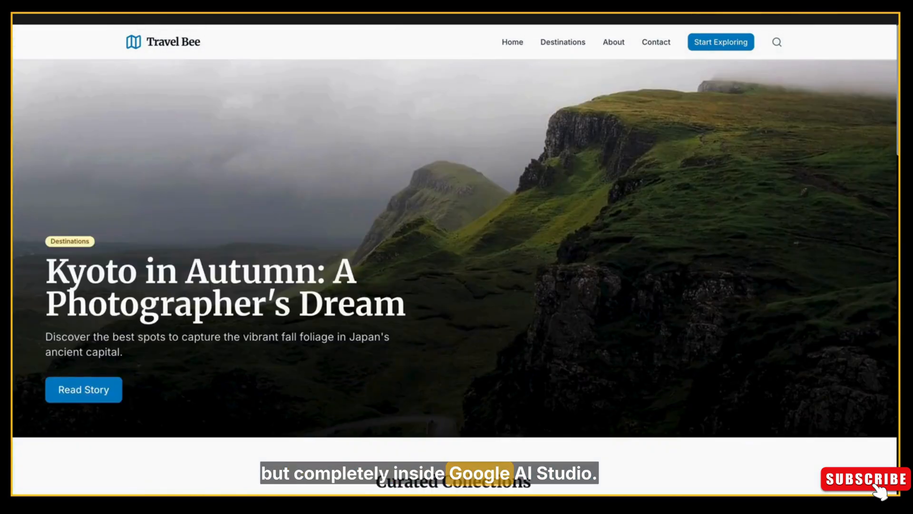
pyautogui.moveTo(185, 51)
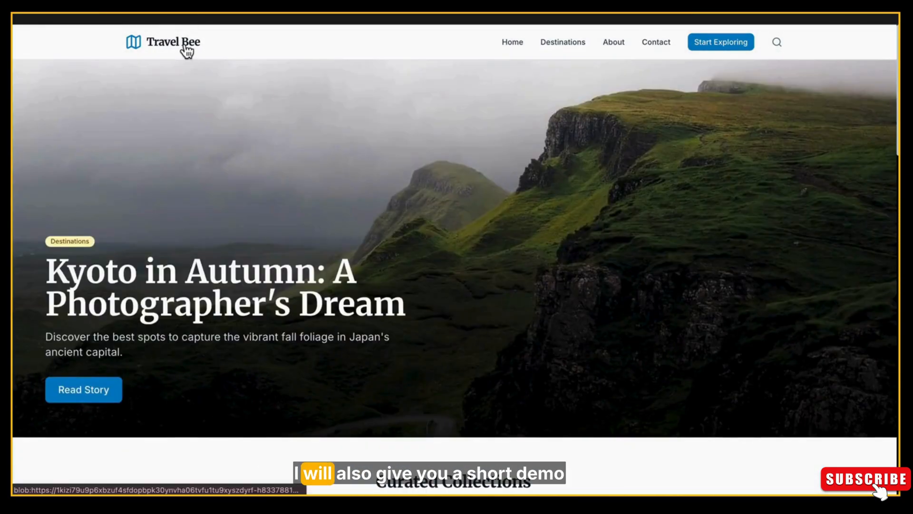
pyautogui.click(83, 389)
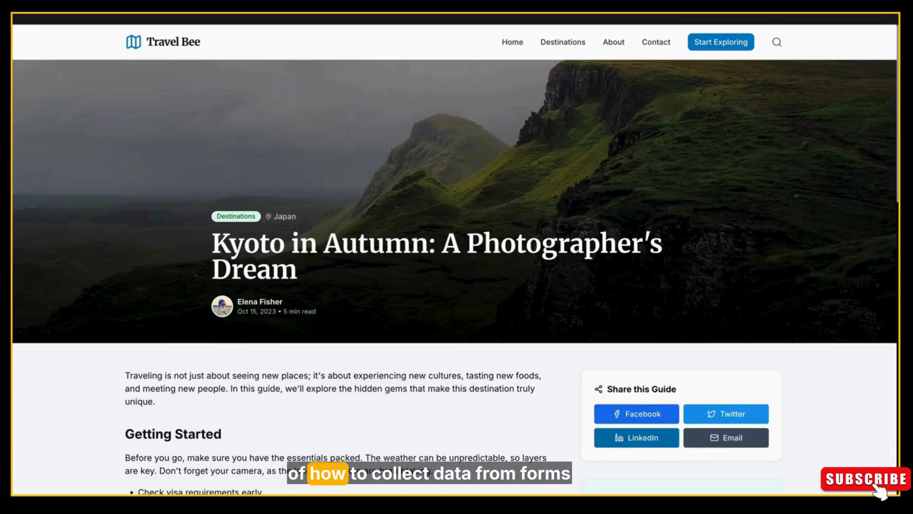
pyautogui.scroll(-3)
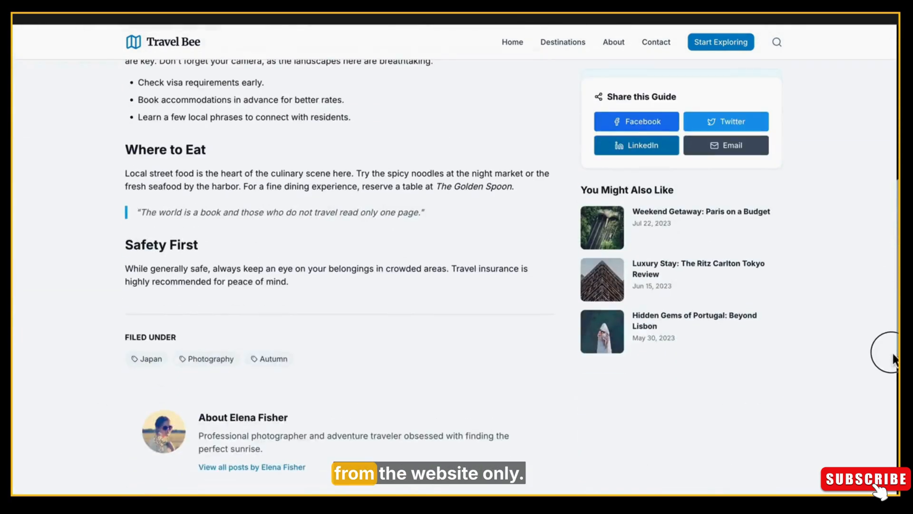
pyautogui.click(655, 42)
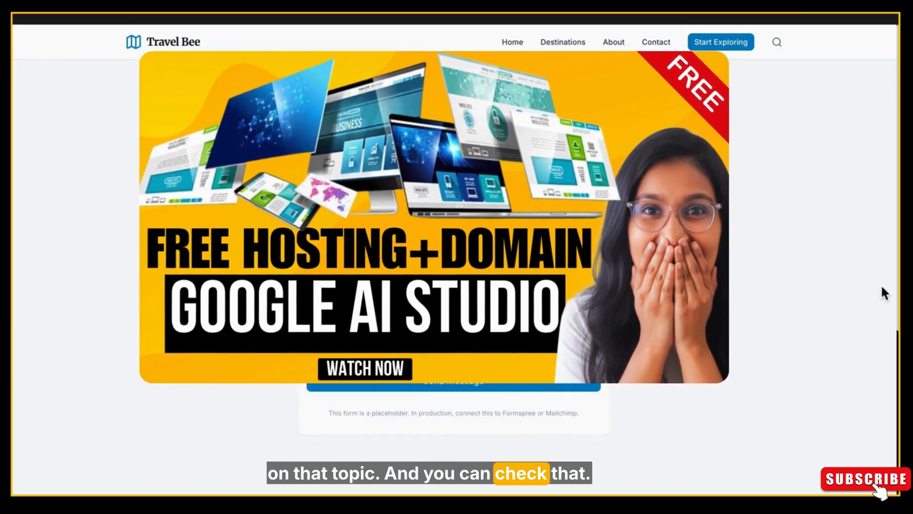
pyautogui.scroll(-3)
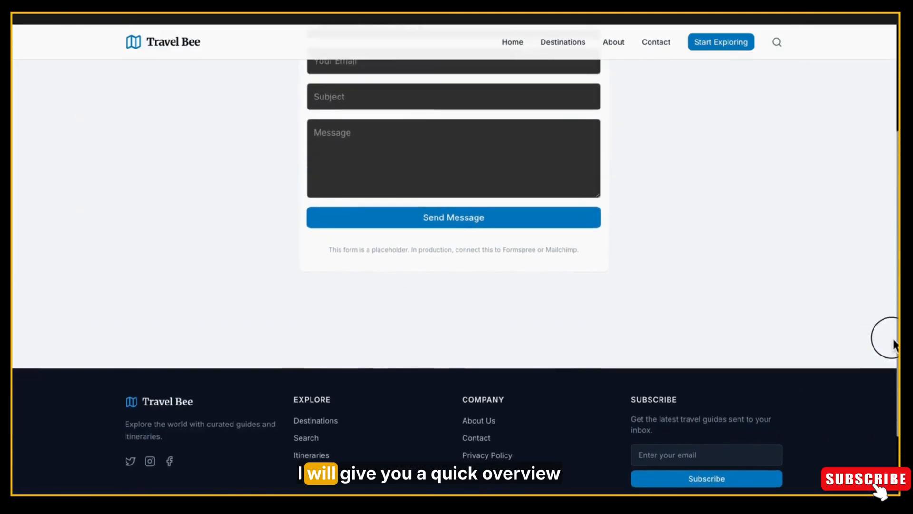
pyautogui.scroll(3)
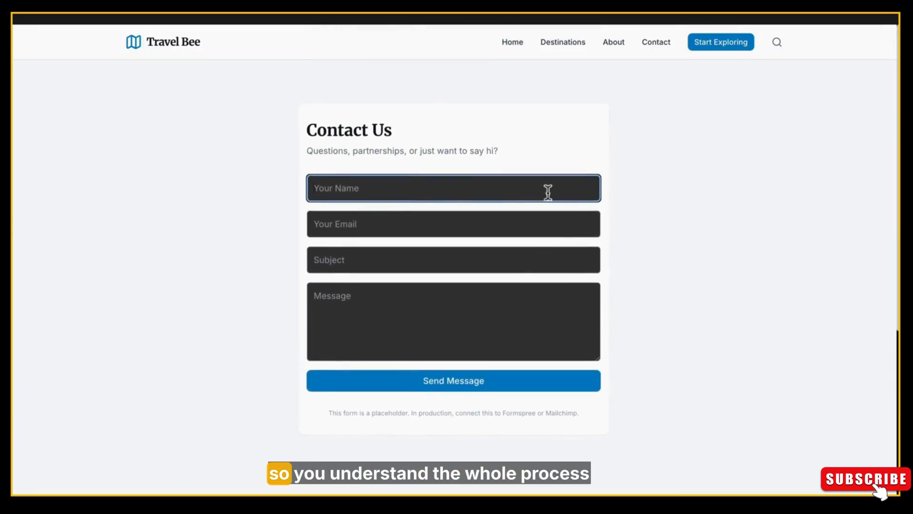
pyautogui.click(511, 42)
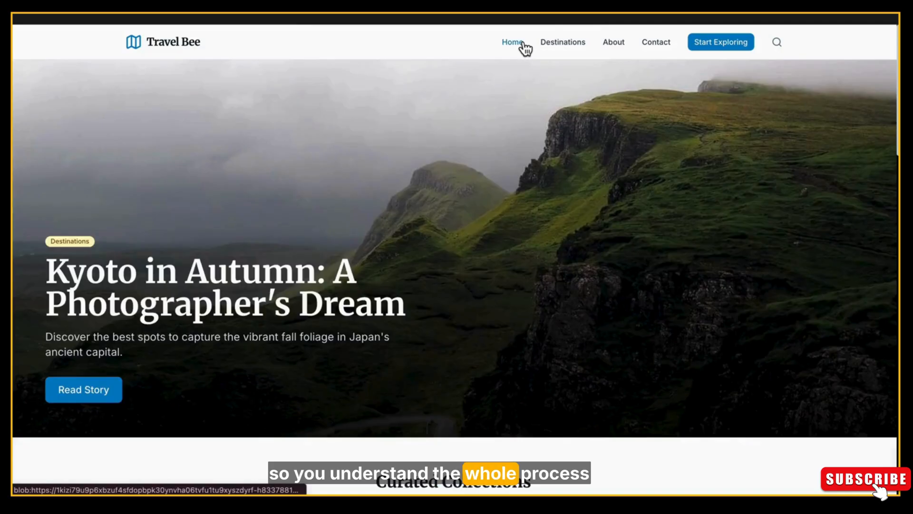
pyautogui.scroll(-3)
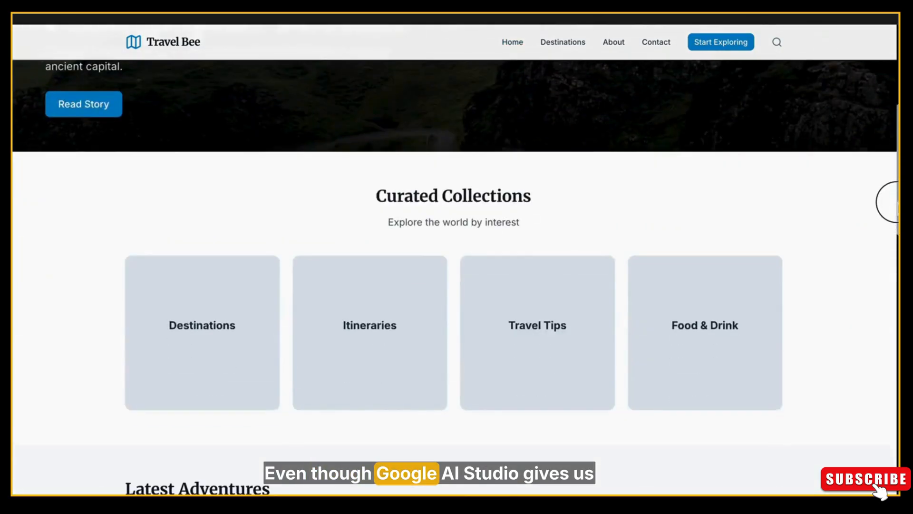
pyautogui.scroll(-3)
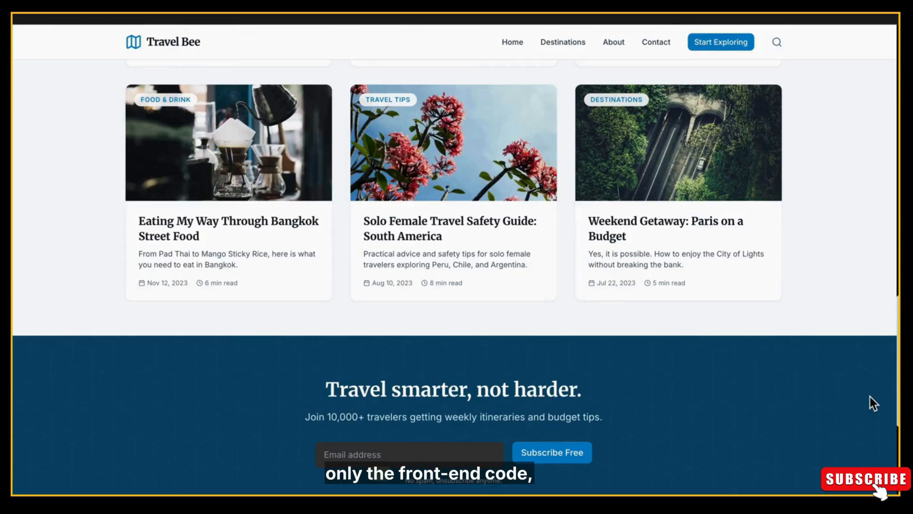